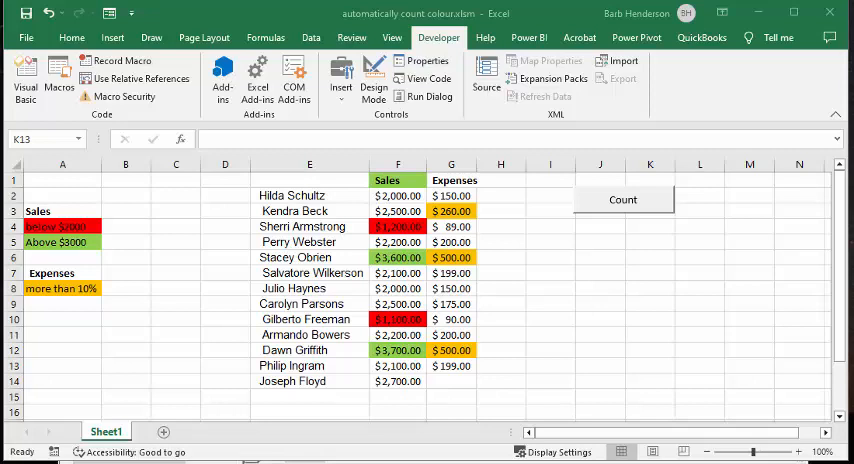
pyautogui.moveTo(83, 342)
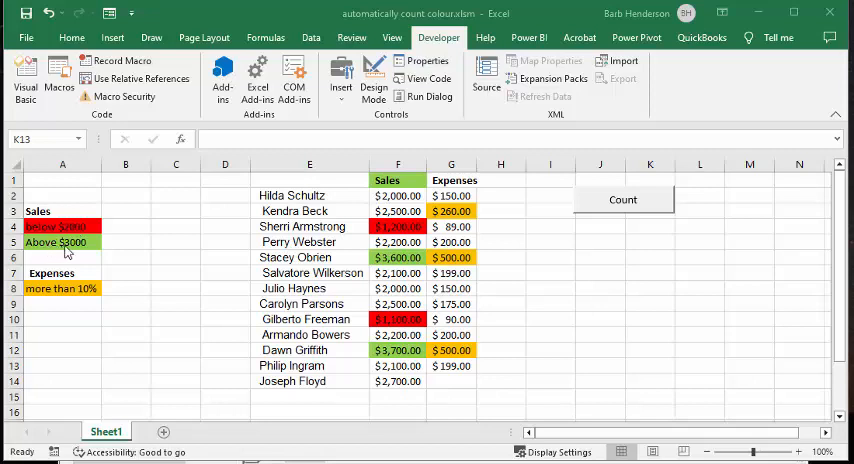
pyautogui.moveTo(90, 258)
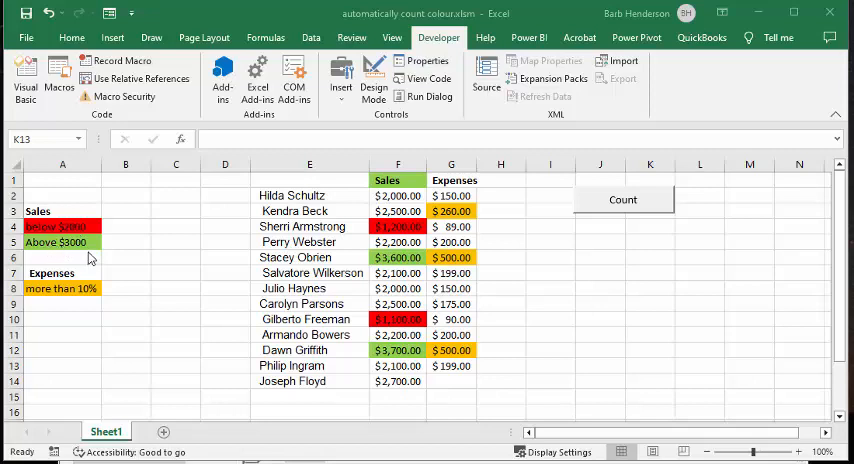
pyautogui.moveTo(88, 290)
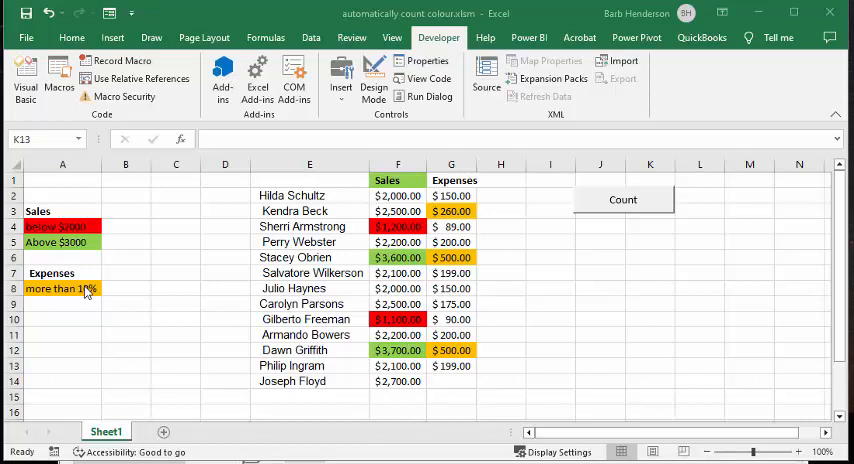
pyautogui.moveTo(78, 297)
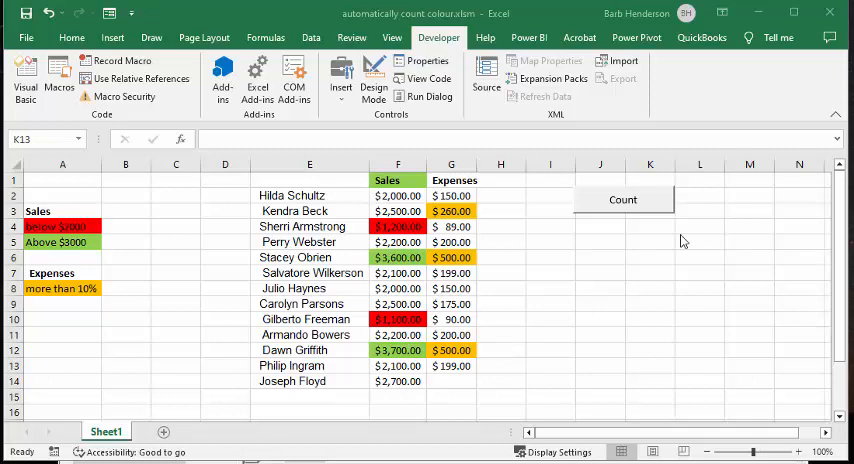
pyautogui.moveTo(622, 199)
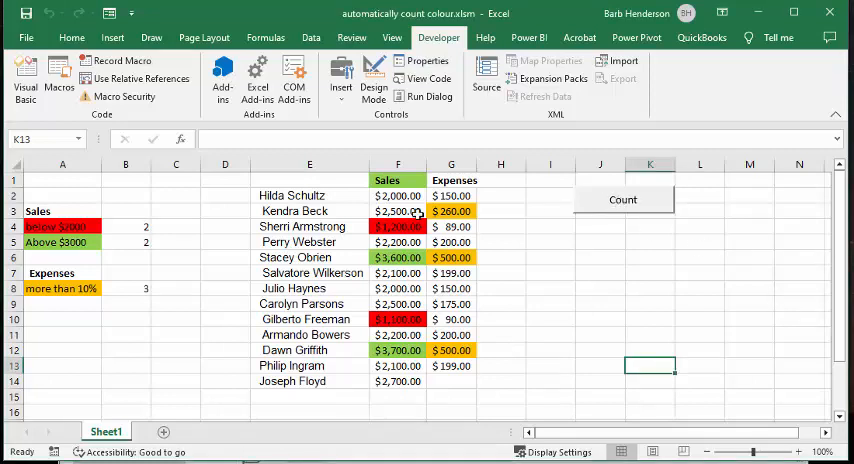
pyautogui.moveTo(184, 300)
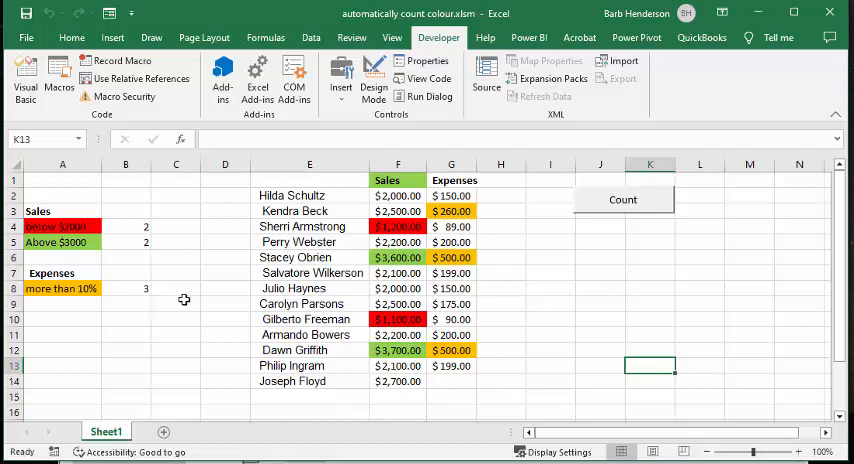
pyautogui.moveTo(520, 301)
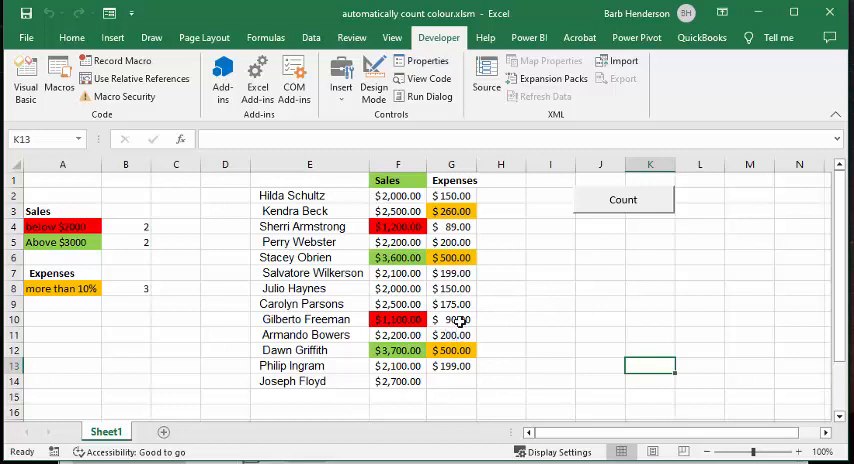
# - Change G10's expense from $90 to $120 and recount, raising the orange tally to 4
pyautogui.click(451, 319)
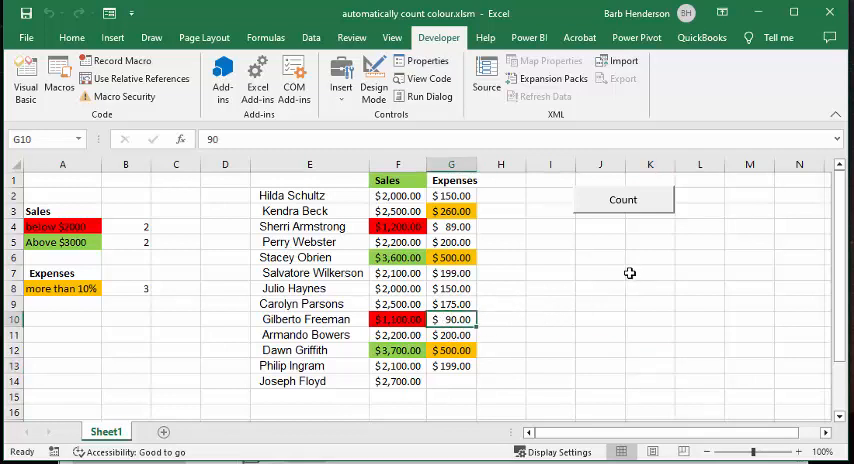
pyautogui.write('12')
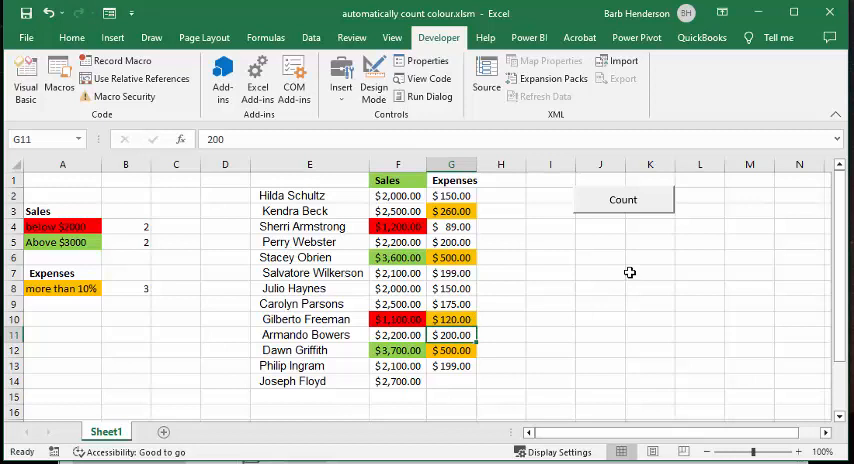
pyautogui.moveTo(343, 319)
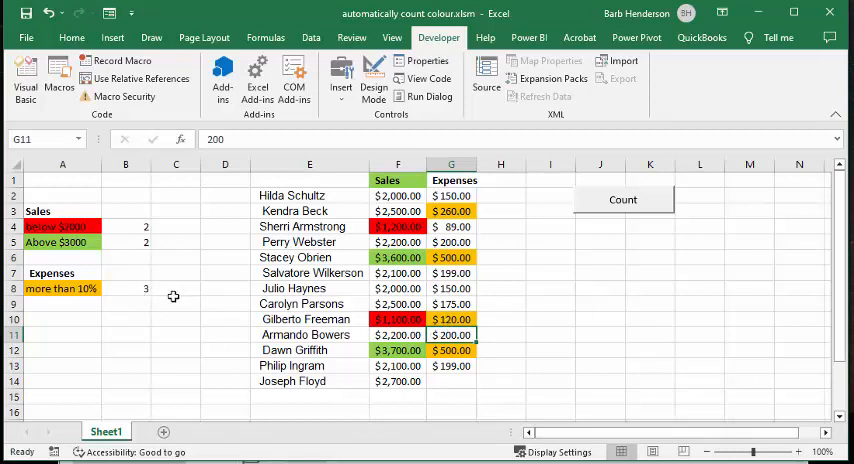
pyautogui.click(622, 199)
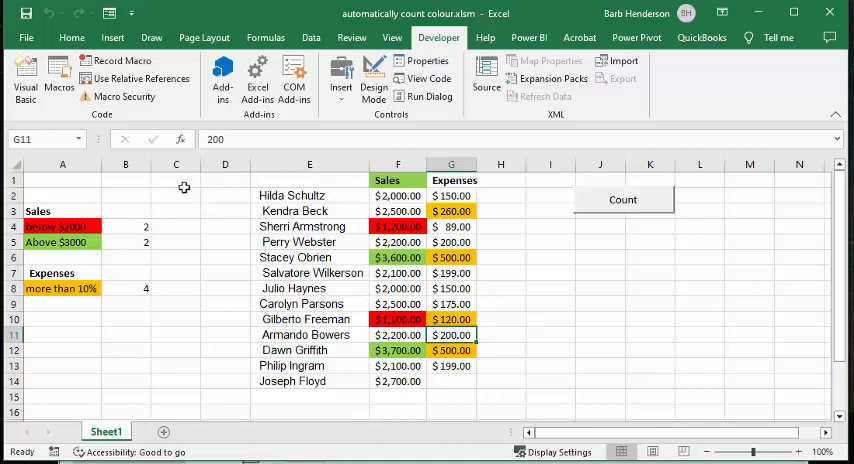
pyautogui.moveTo(142, 252)
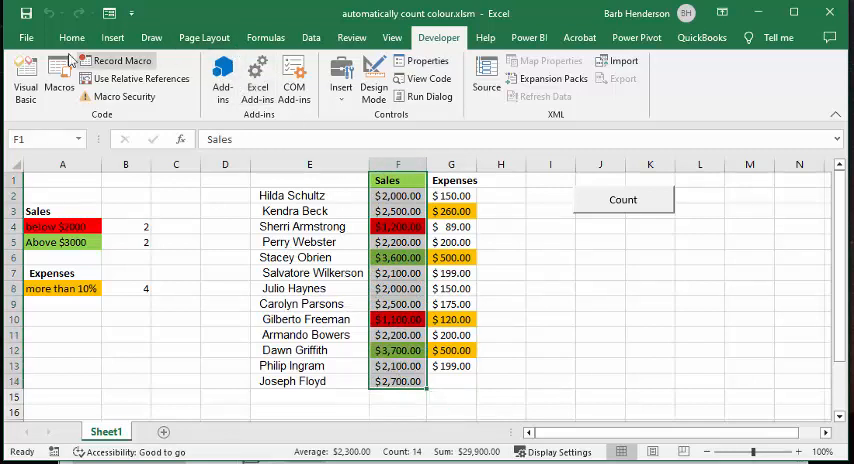
pyautogui.click(71, 37)
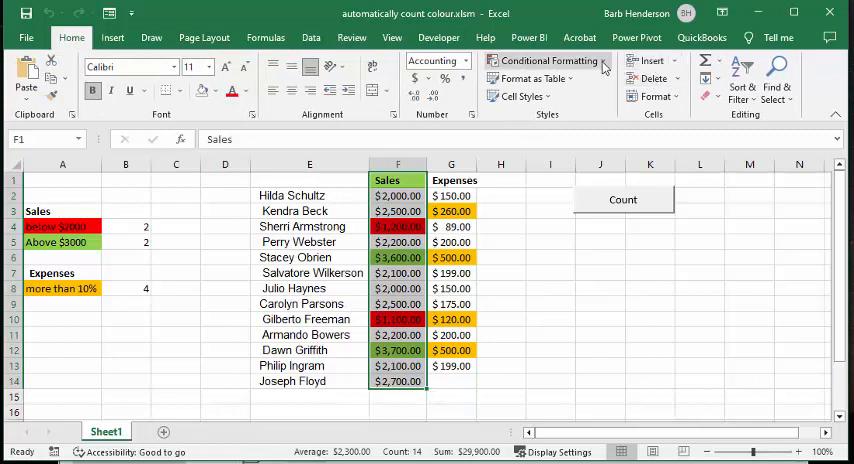
pyautogui.click(549, 60)
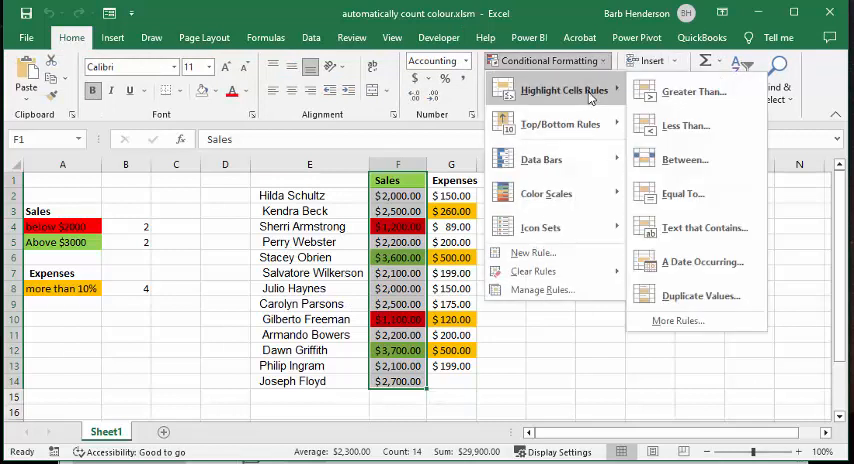
pyautogui.moveTo(693, 91)
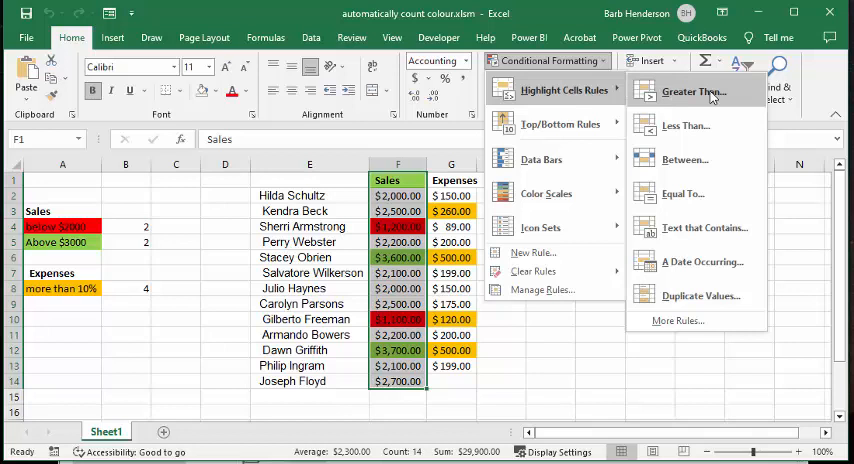
pyautogui.moveTo(685, 125)
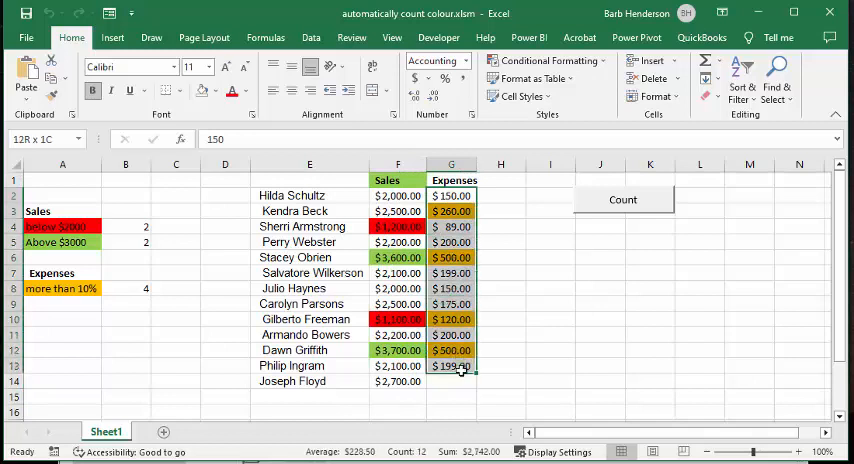
# - Start a new formula-based conditional formatting rule for the expenses, then cancel it unsaved
pyautogui.click(451, 381)
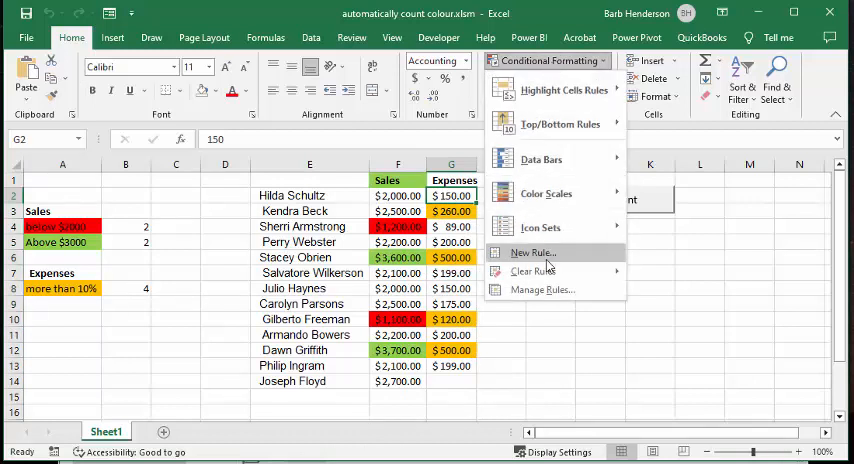
pyautogui.click(533, 252)
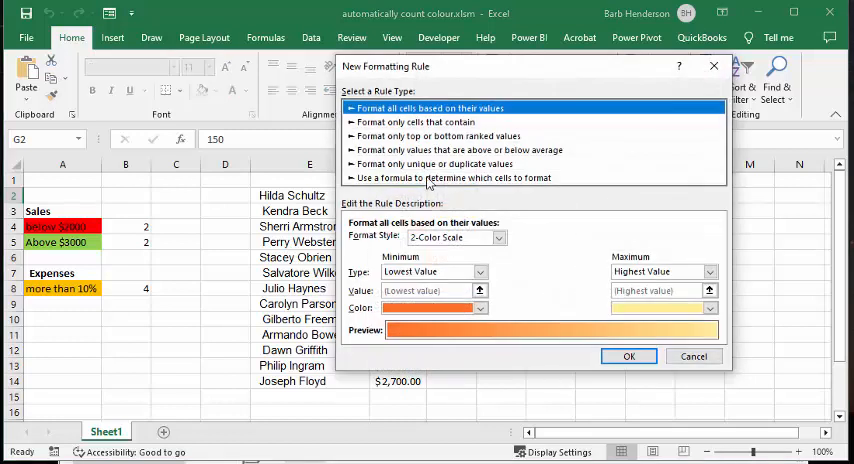
pyautogui.click(450, 177)
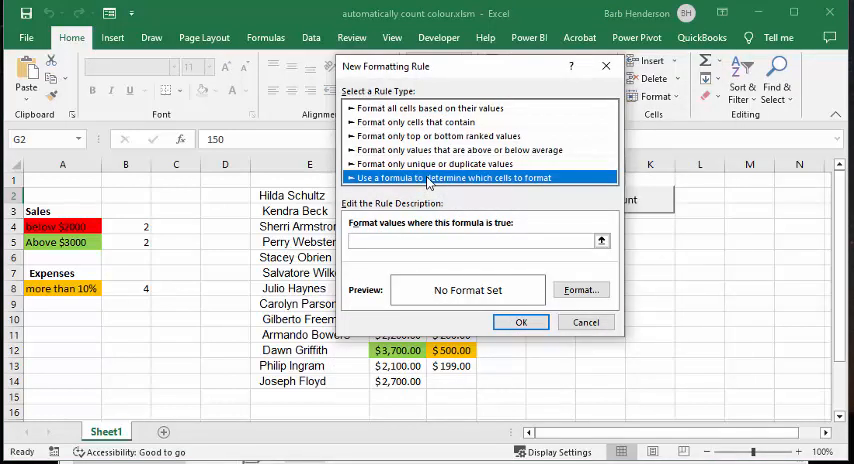
pyautogui.click(586, 322)
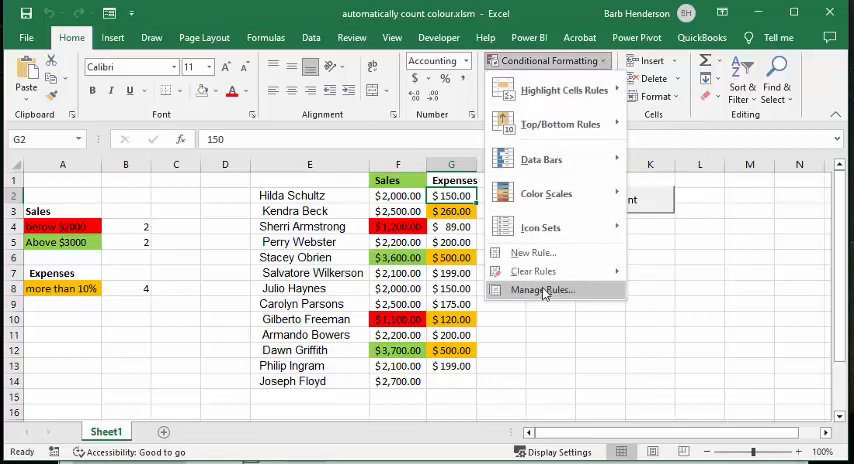
pyautogui.click(542, 289)
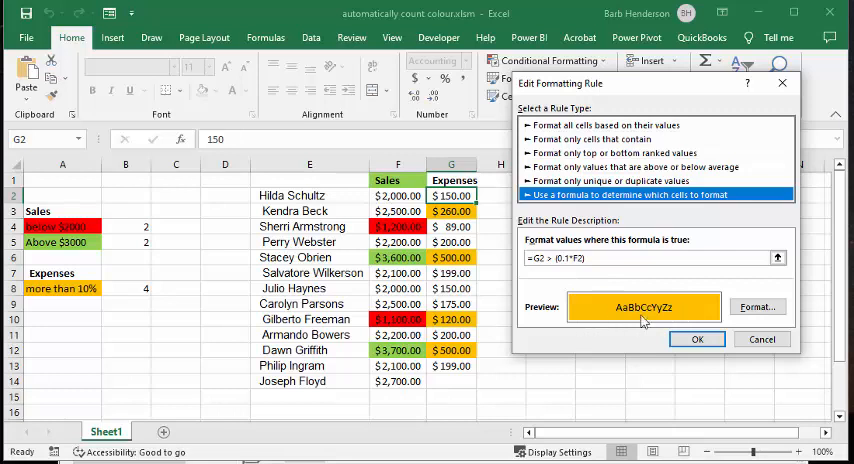
pyautogui.click(697, 339)
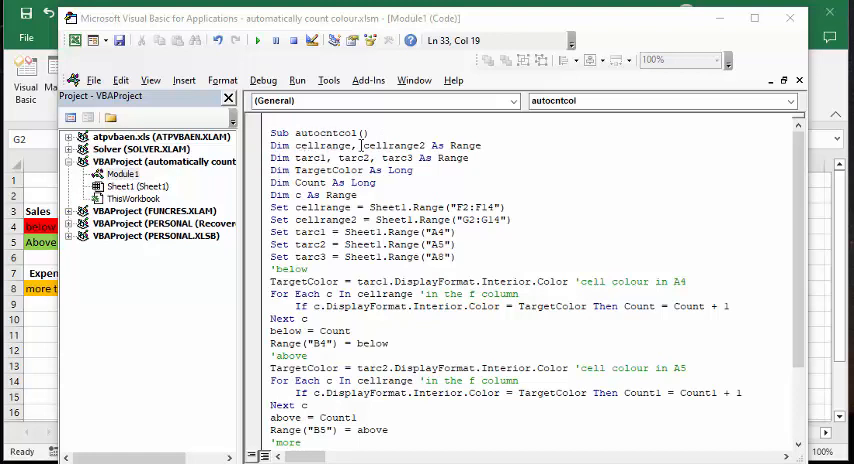
pyautogui.moveTo(434, 145)
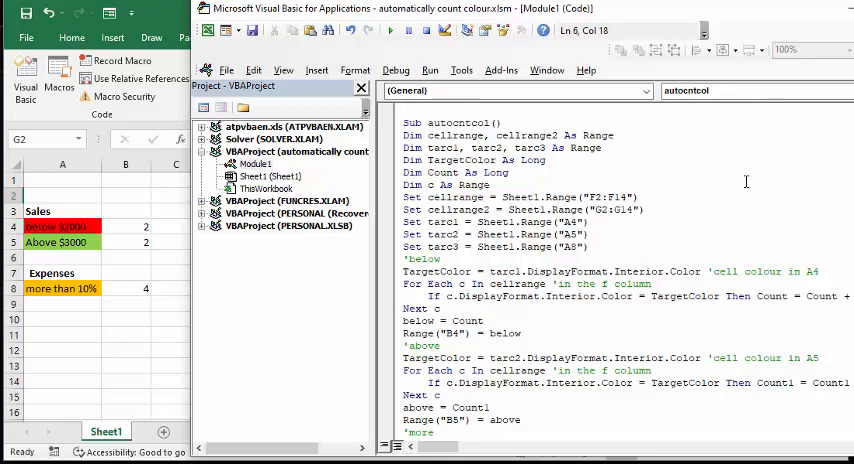
pyautogui.scroll(-3)
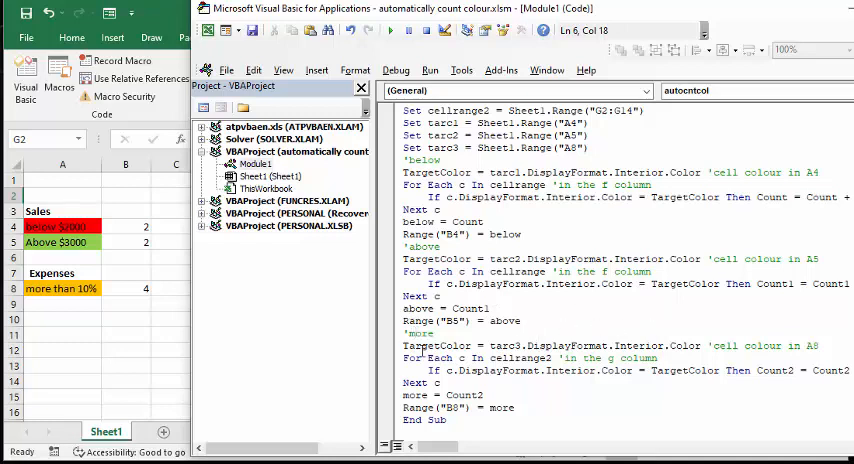
pyautogui.moveTo(463, 335)
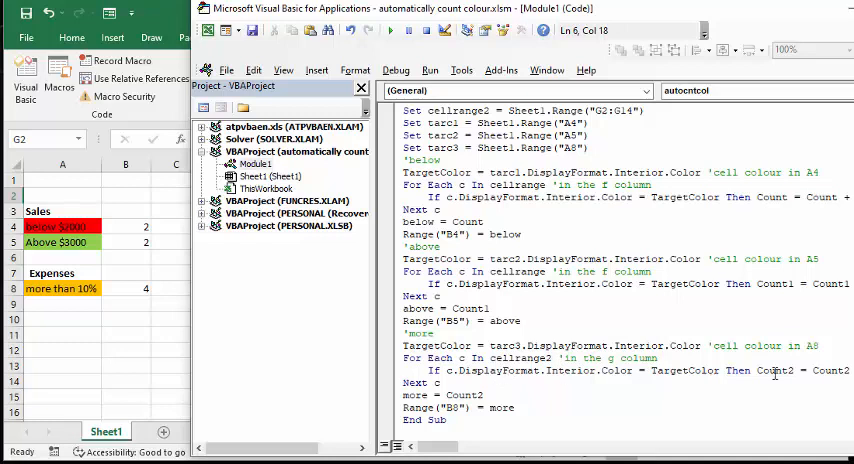
pyautogui.moveTo(788, 365)
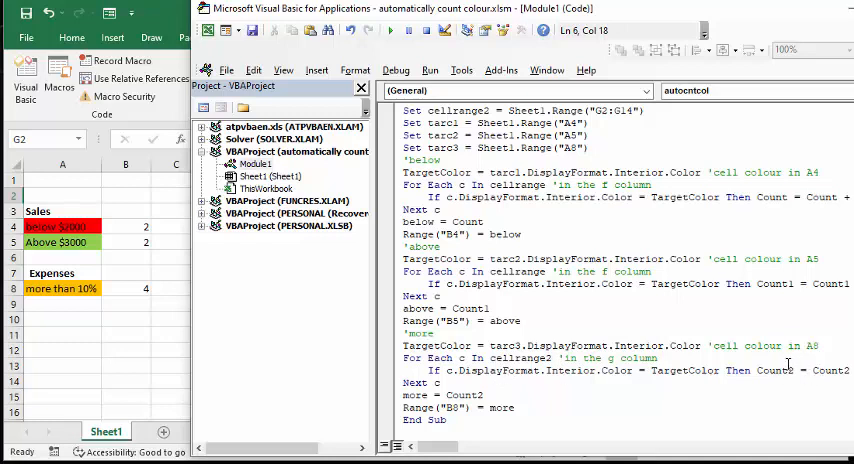